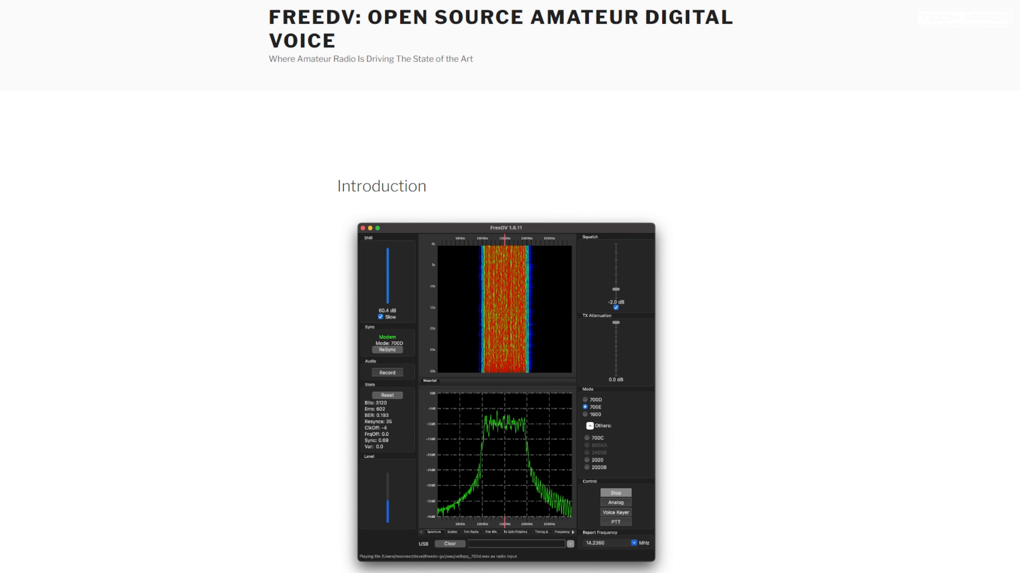
Scroll down the freedv.org home page through the Introduction text
scroll(down, 3)
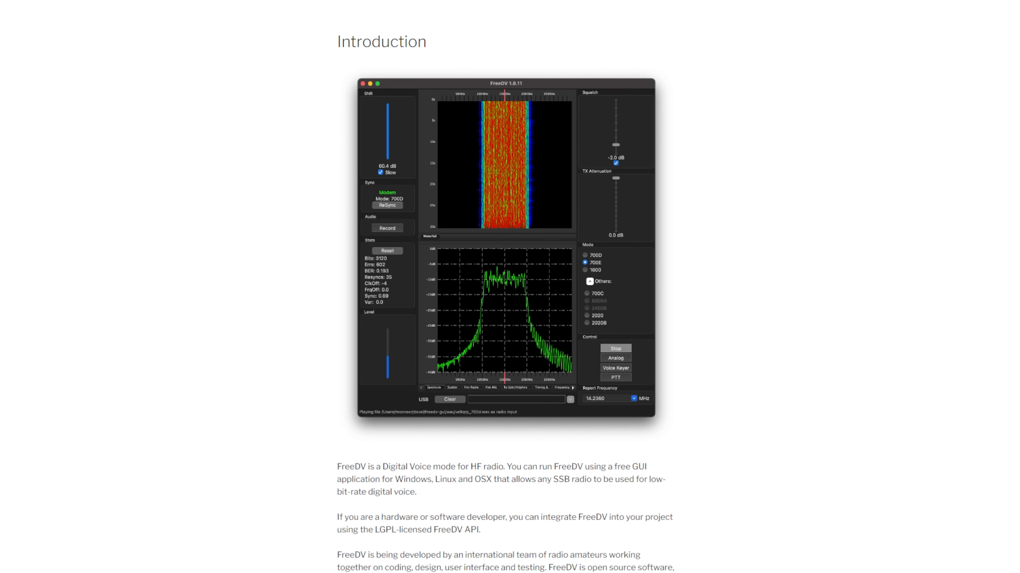
scroll(down, 3)
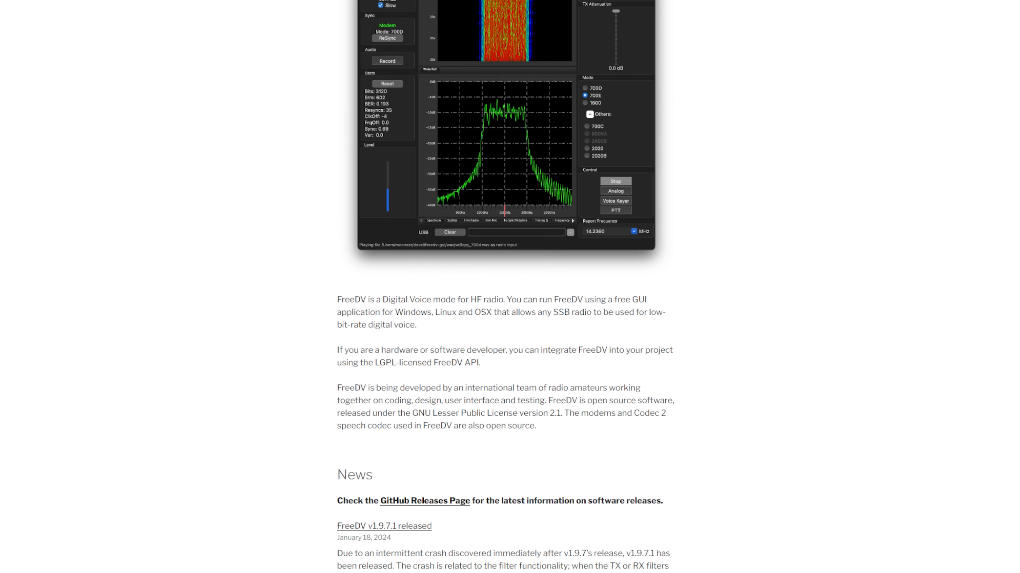
scroll(down, 3)
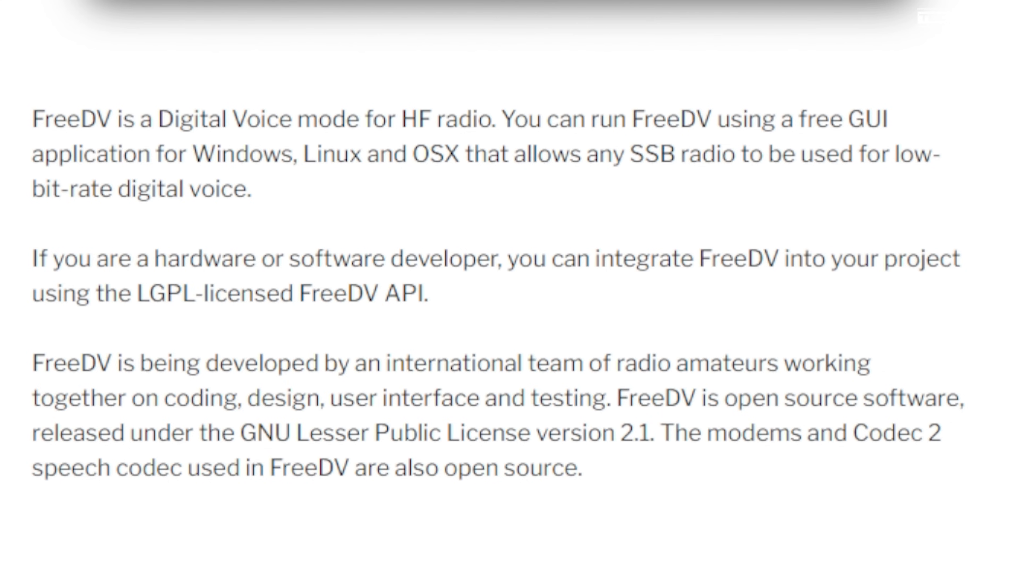
scroll(down, 3)
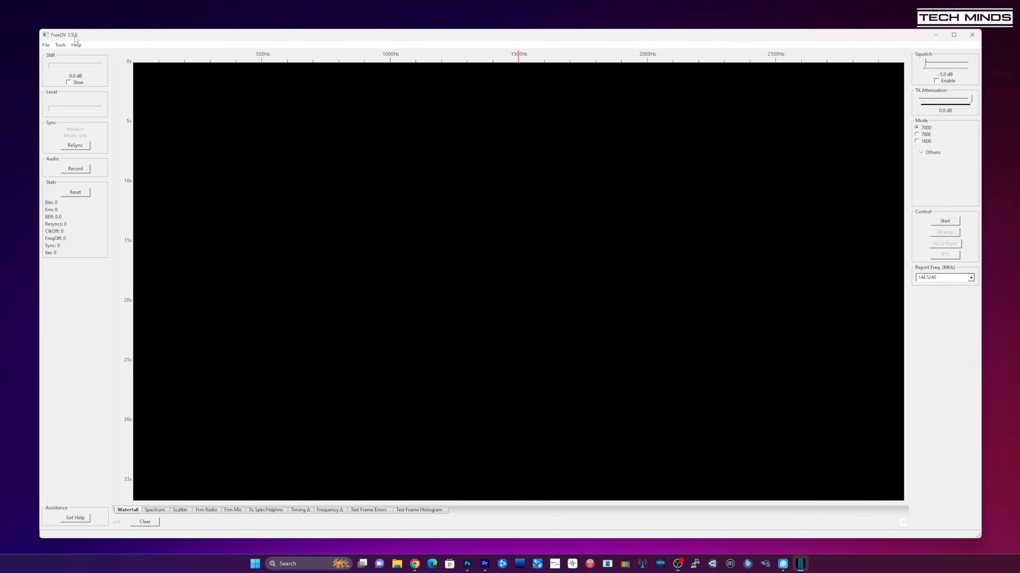
Bring up Easy Setup from the Tools menu and choose USB Audio CODEC as the radio device
click(46, 45)
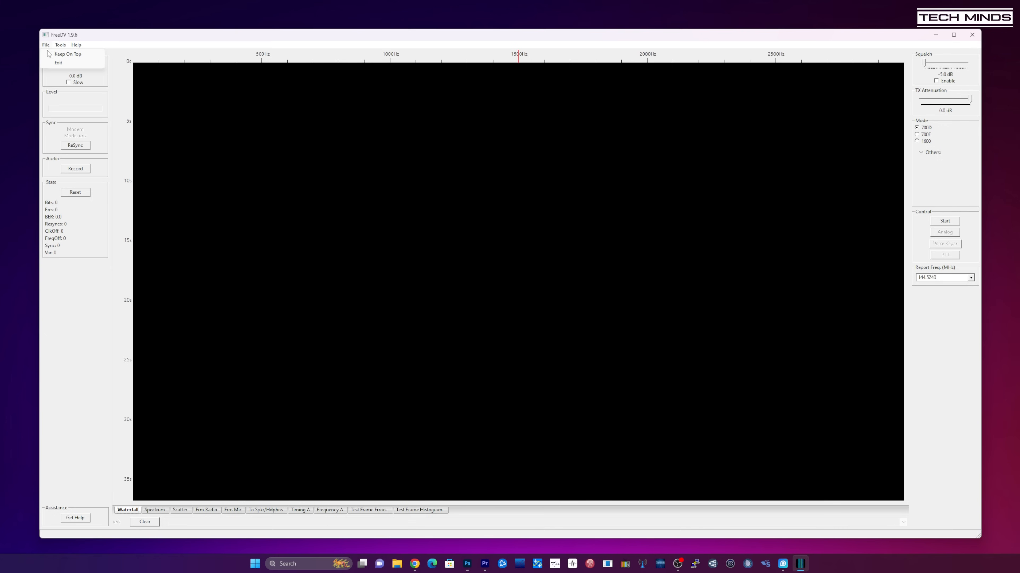
click(60, 45)
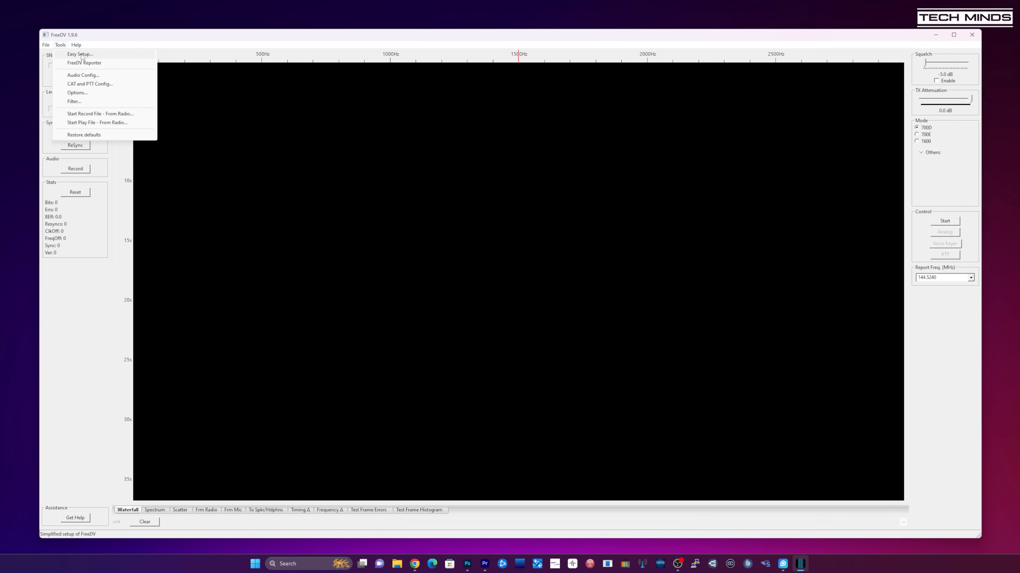
click(80, 54)
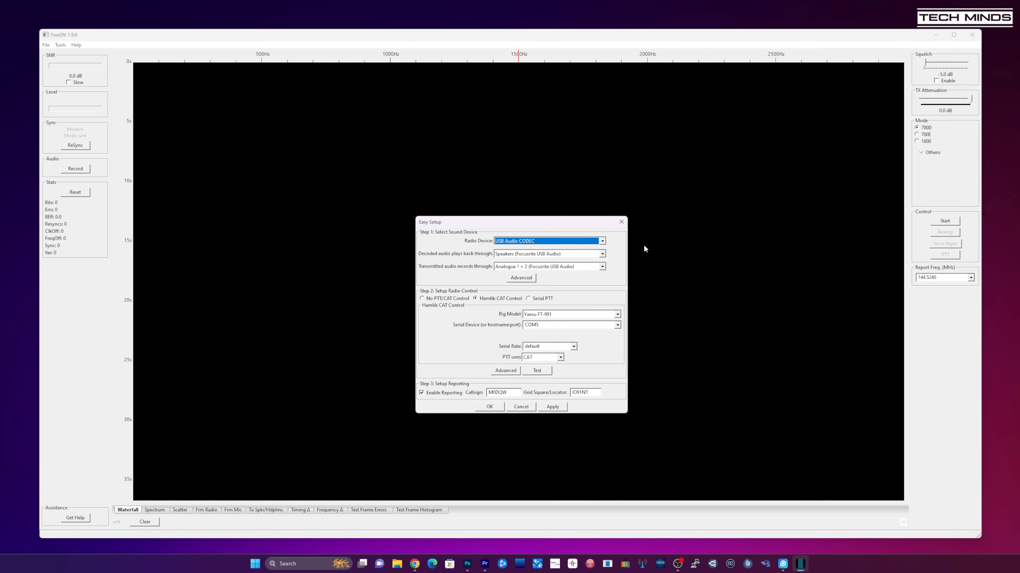
click(602, 241)
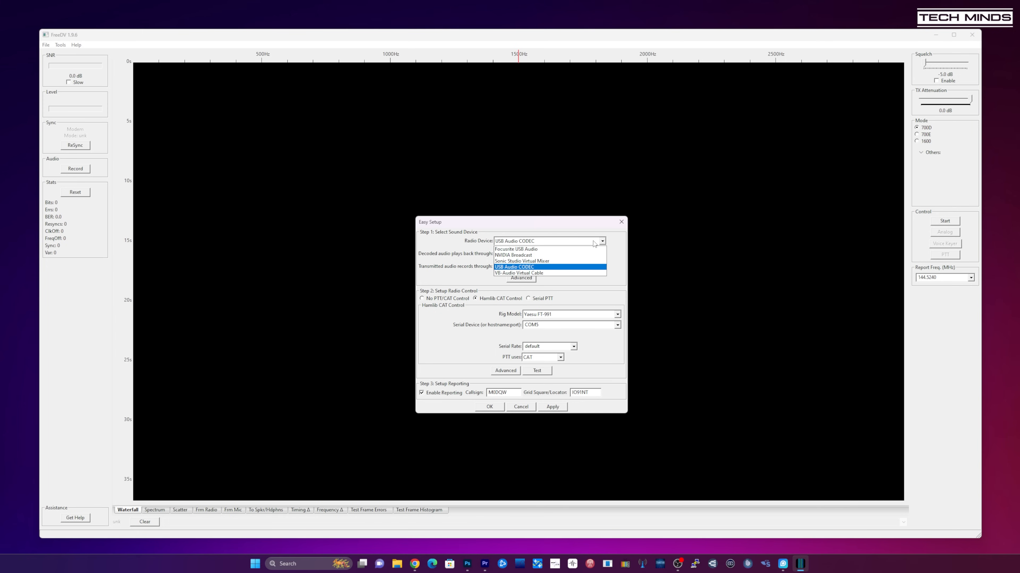
click(514, 267)
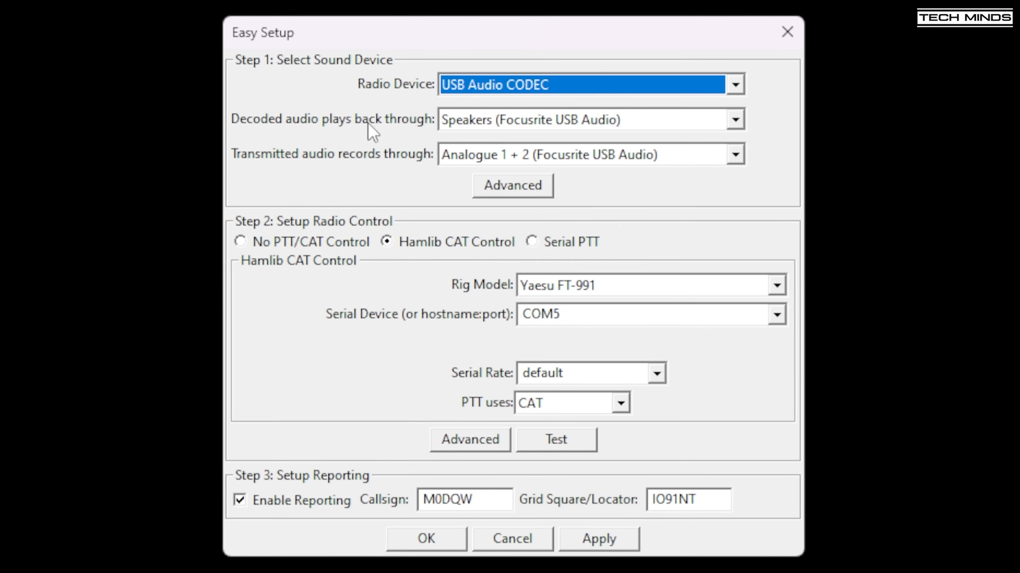
mouse_move(685, 122)
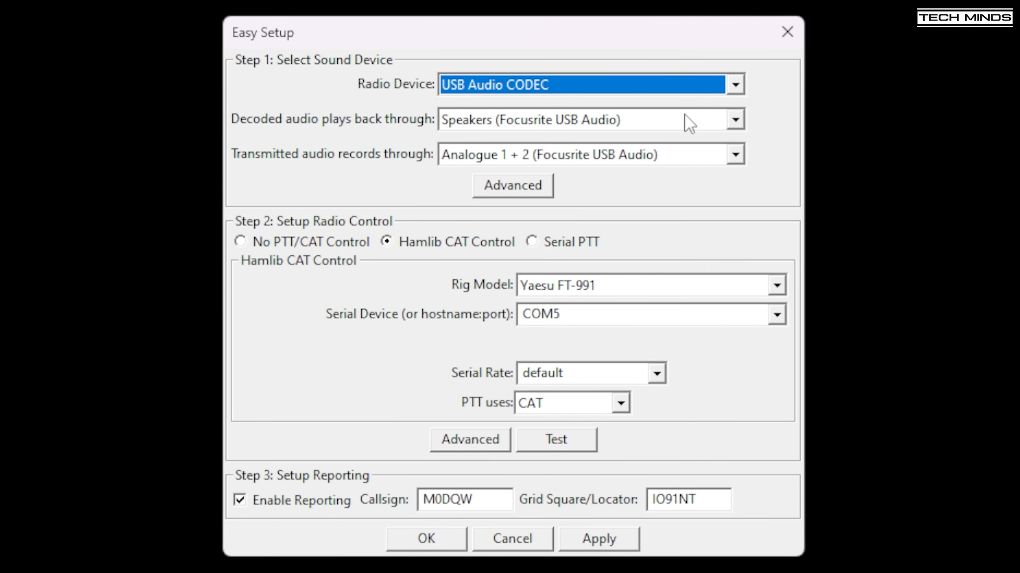
mouse_move(301, 159)
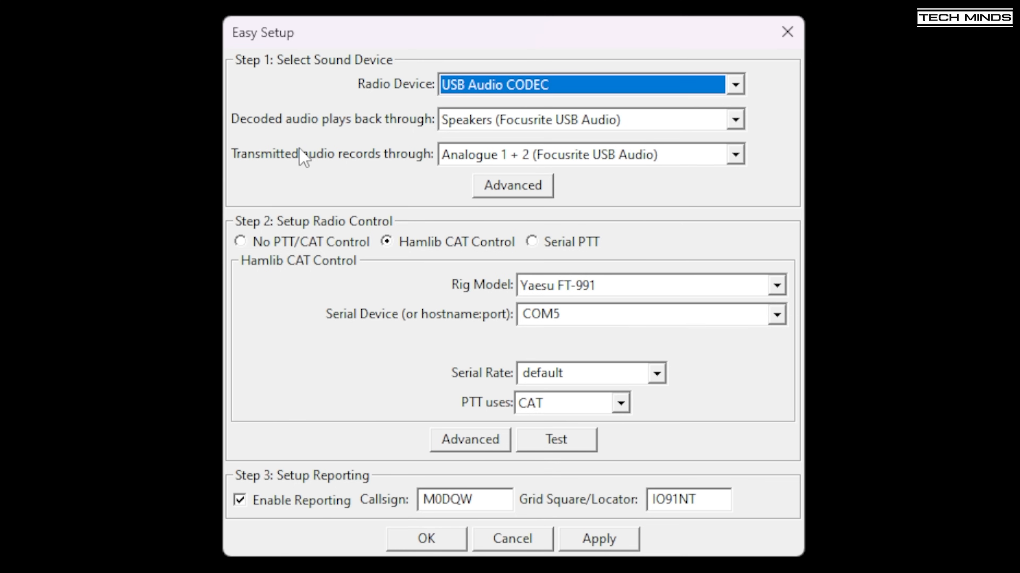
mouse_move(728, 172)
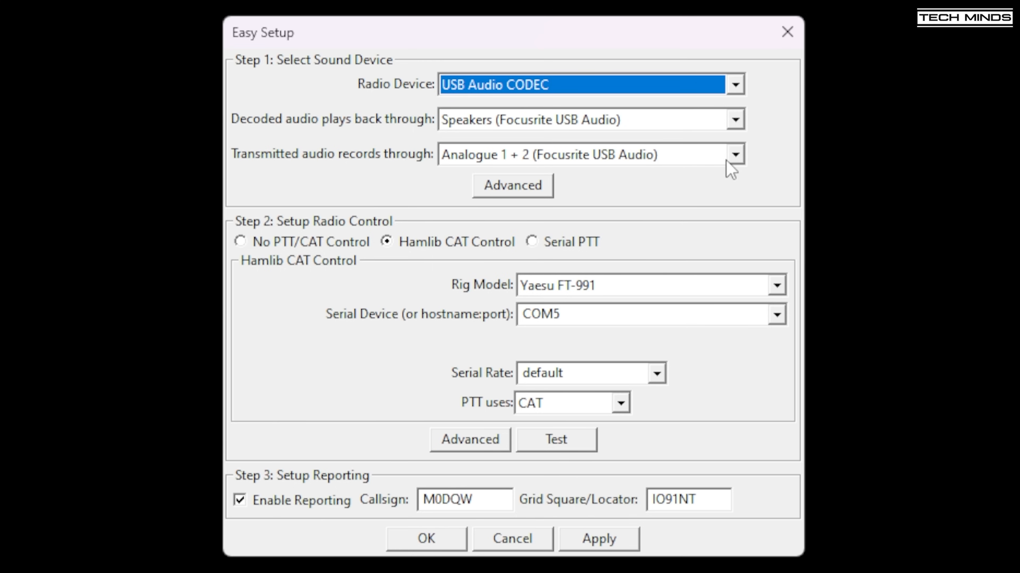
Pick Analogue 1 + 2 for transmitted audio, then run and stop the radio control test
click(571, 155)
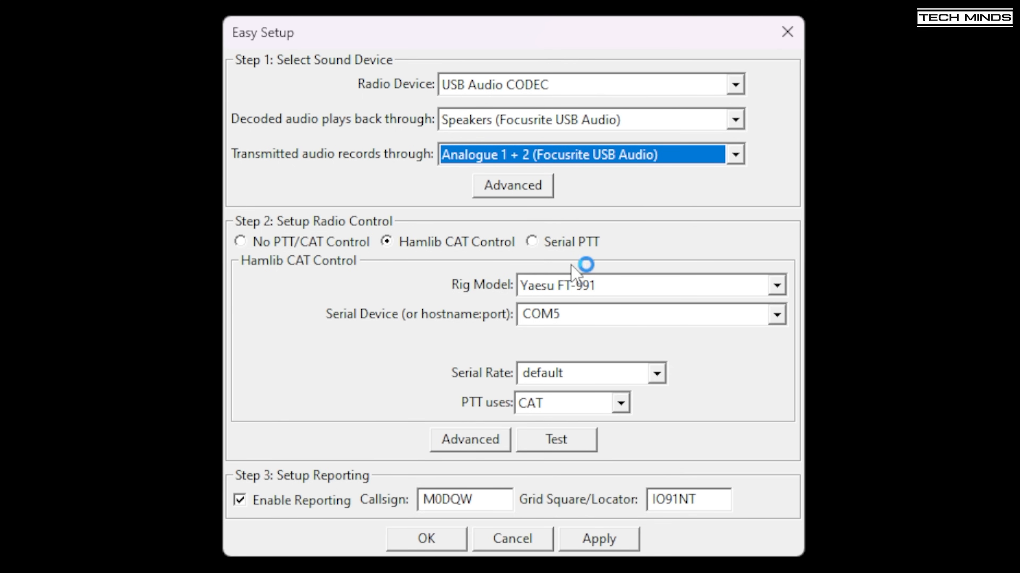
mouse_move(666, 348)
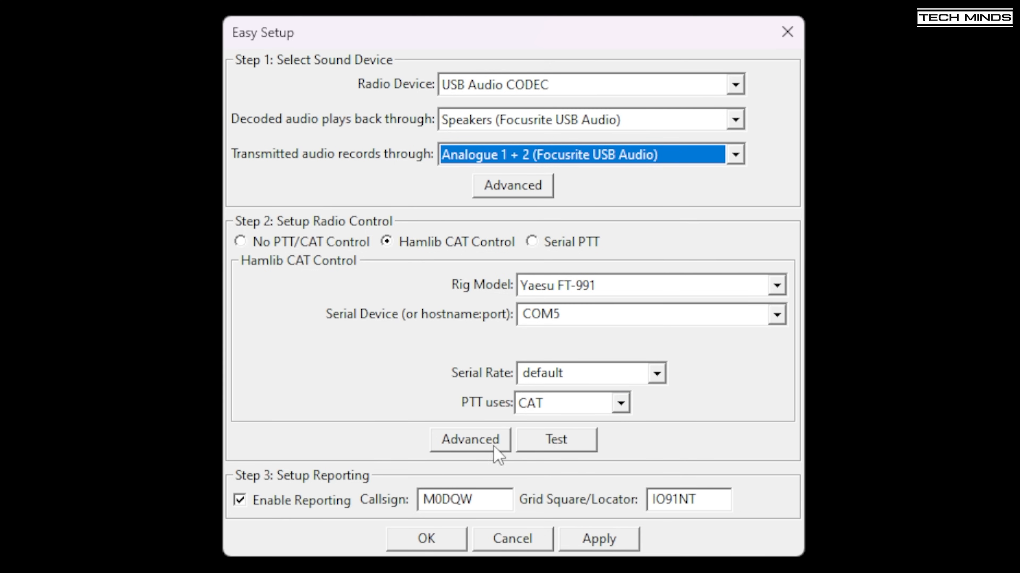
click(556, 440)
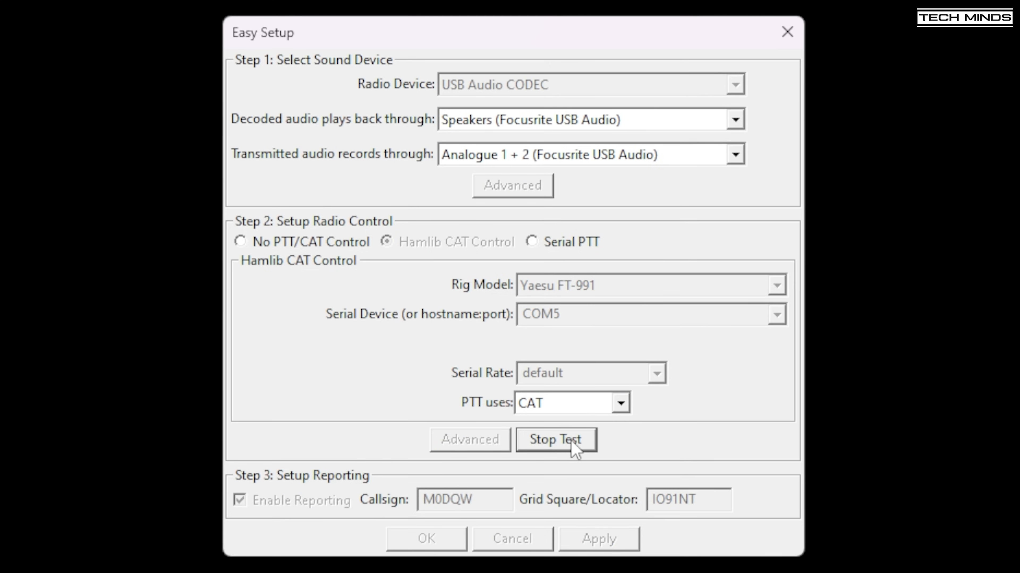
click(557, 440)
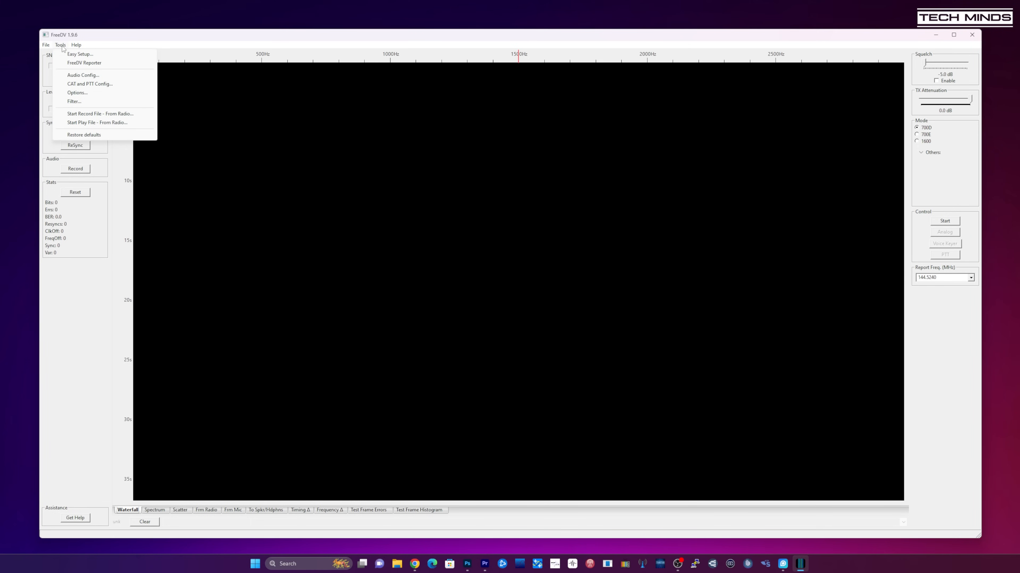
mouse_move(86, 77)
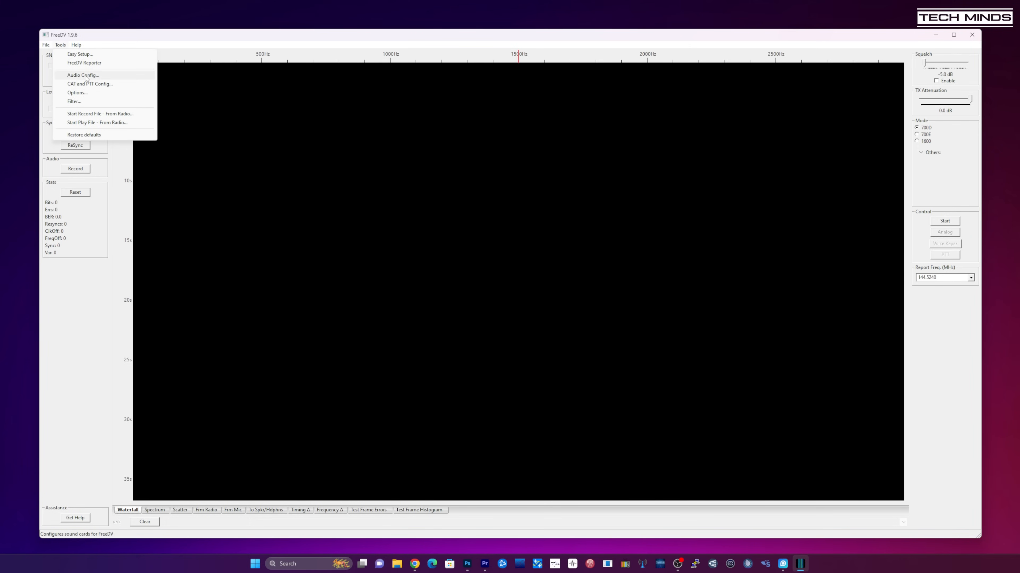
Bring up the Audio Config dialog listing the receive and transmit sound devices
click(83, 75)
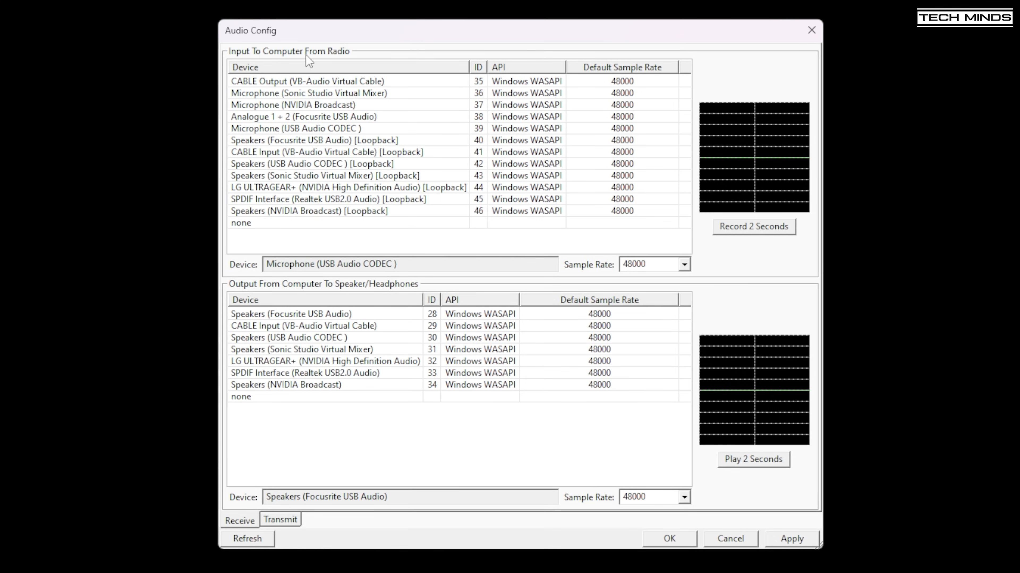
mouse_move(331, 59)
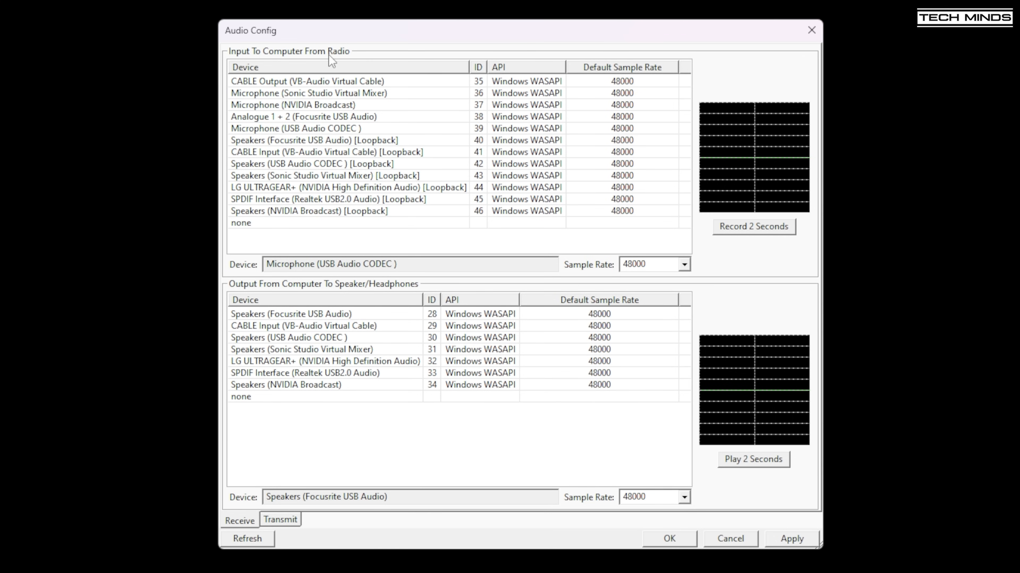
mouse_move(329, 291)
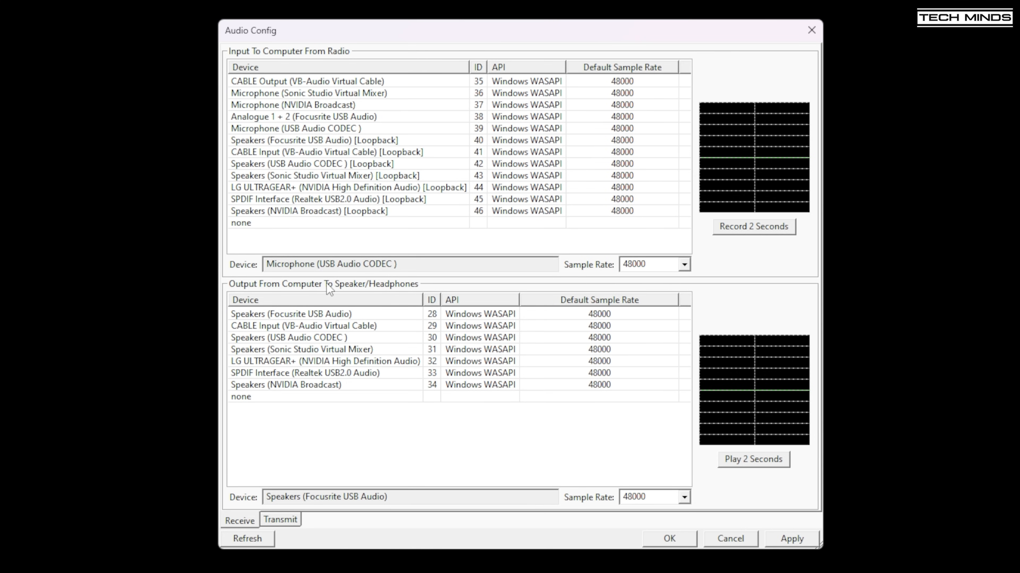
mouse_move(350, 318)
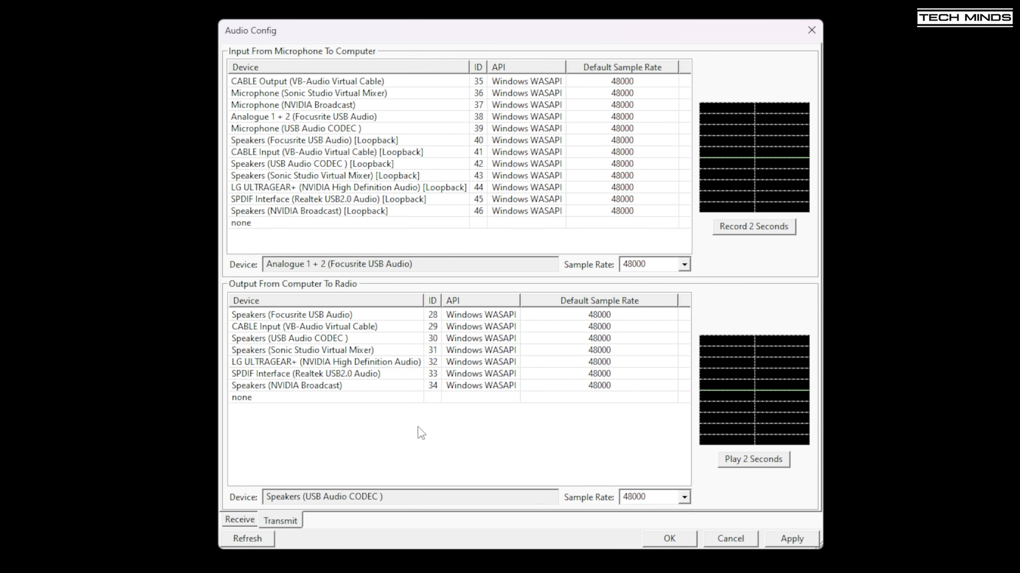
mouse_move(371, 378)
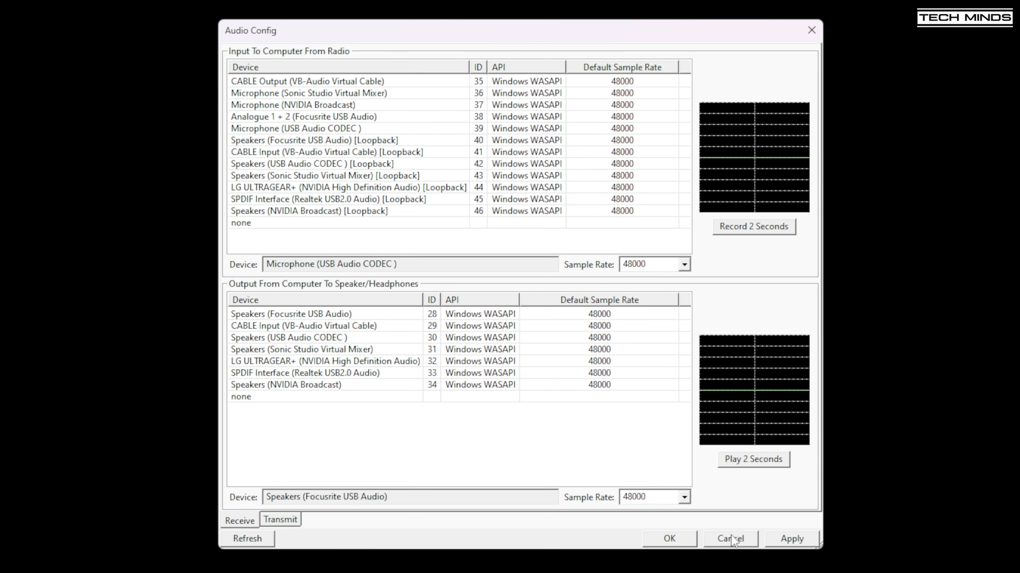
Cancel out of Audio Config and toggle between analog and digital audio in the 700D session
click(731, 538)
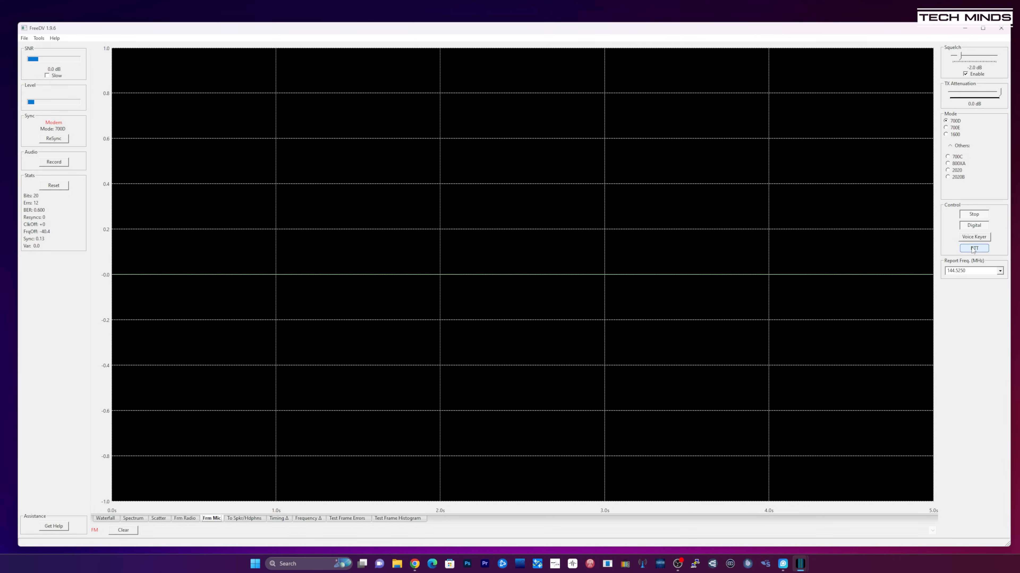
click(974, 225)
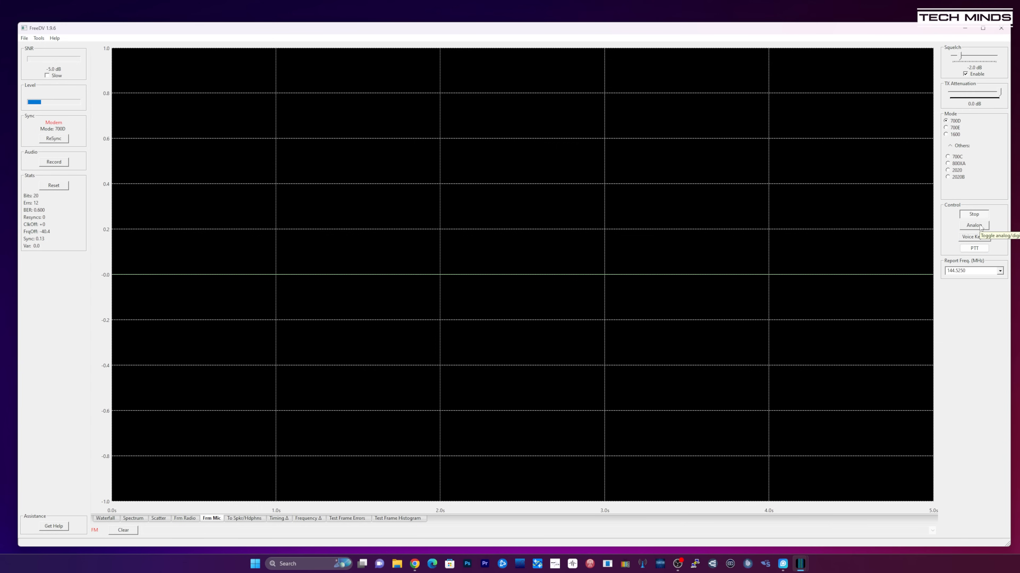
click(974, 249)
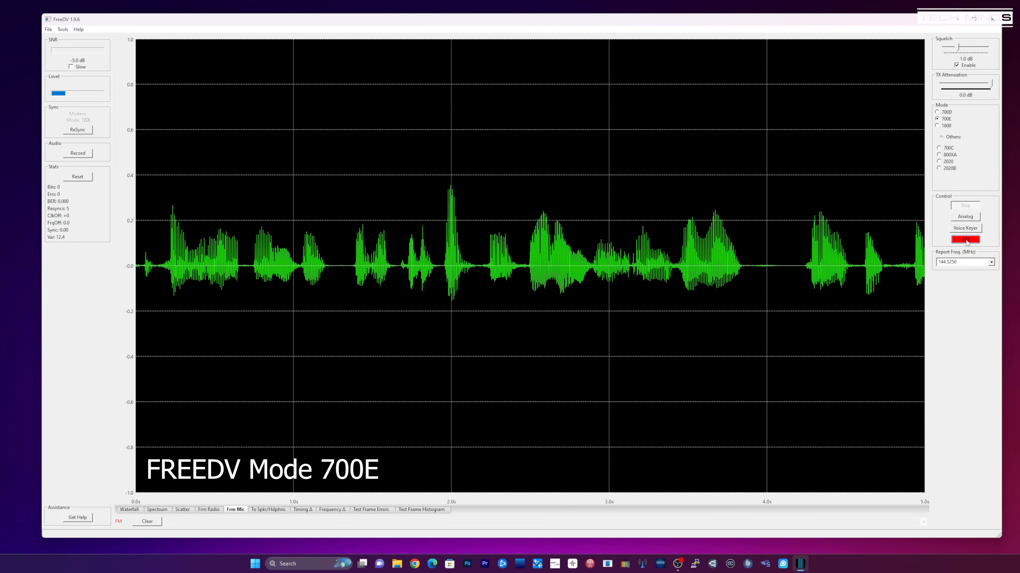
Release PTT to end the 700E voice transmission
click(130, 510)
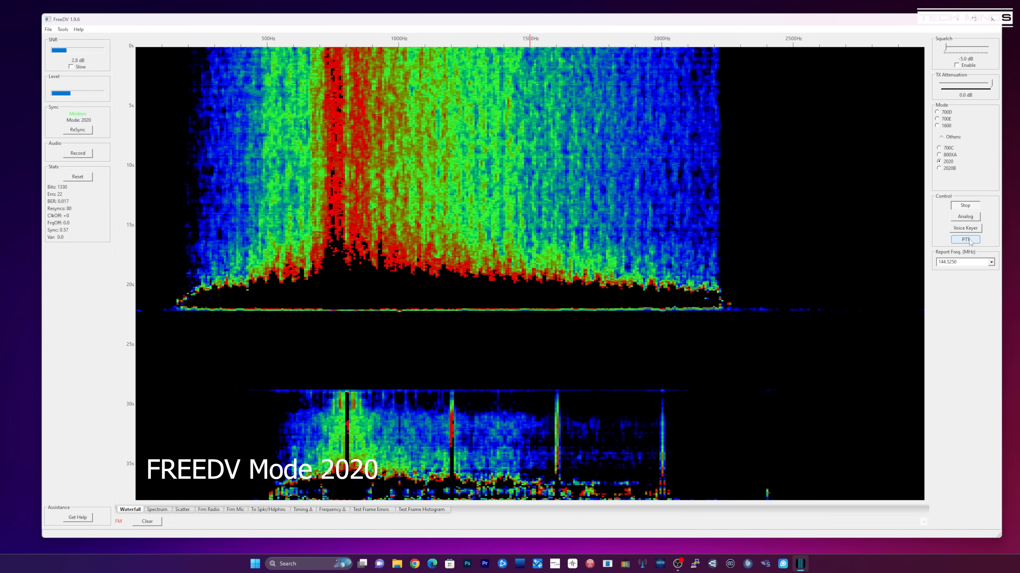
Key PTT to start transmitting voice in mode 2020
click(965, 240)
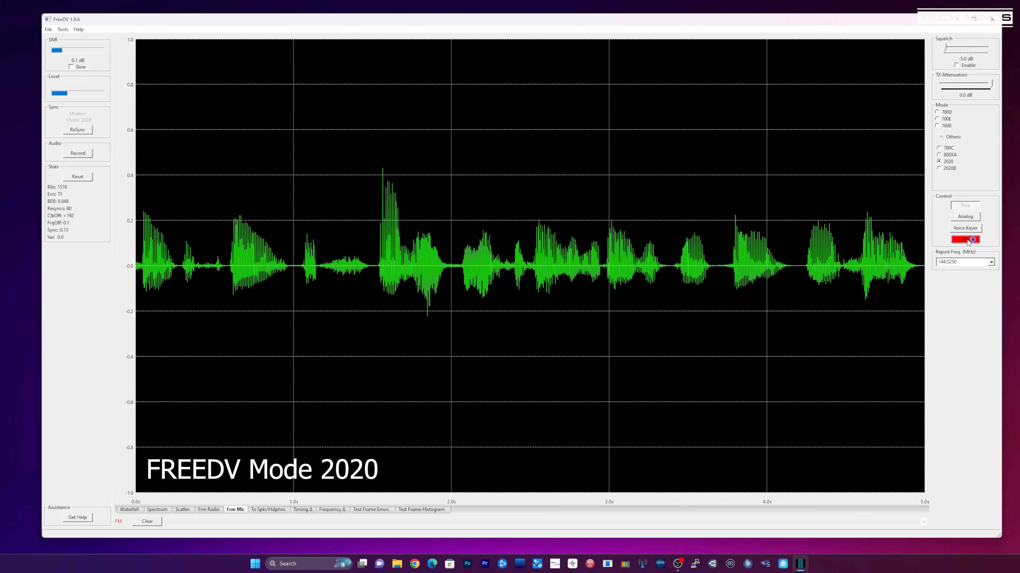
mouse_move(970, 240)
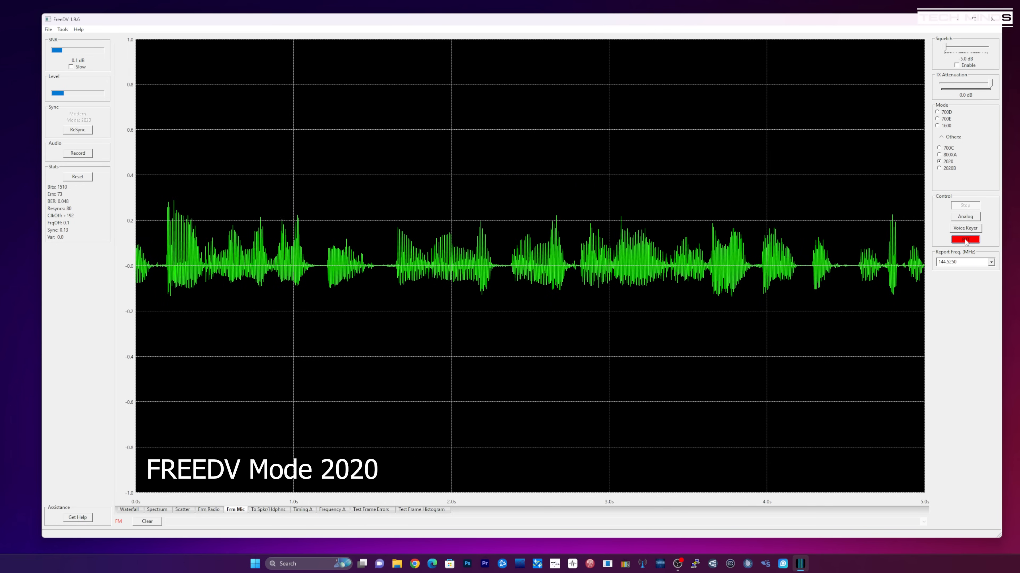
Release PTT to stop transmitting and return to receiving the 2020 signal
click(129, 510)
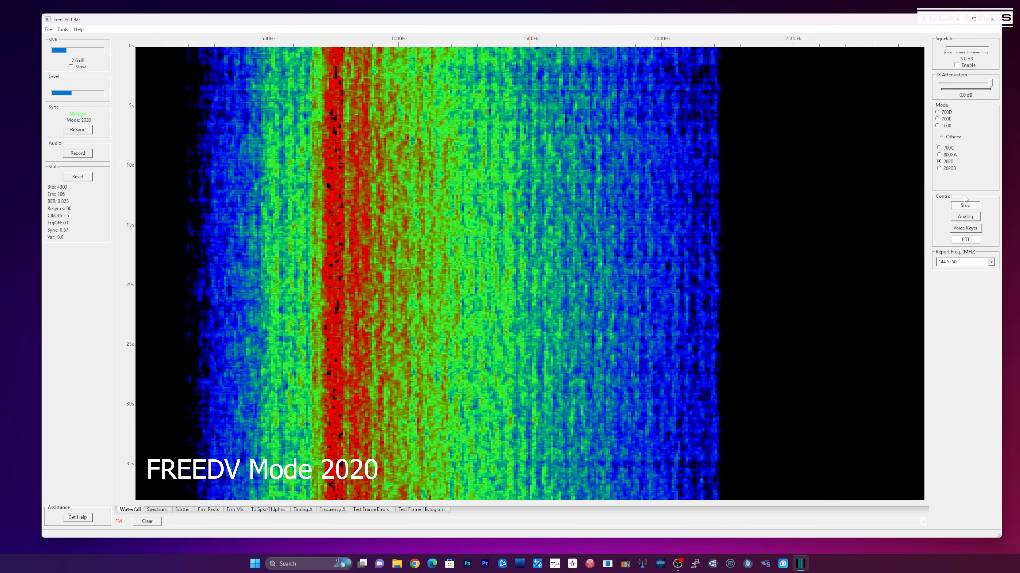
Stop the modem for the 2020B mode change, then key PTT to transmit in 2020B
click(938, 168)
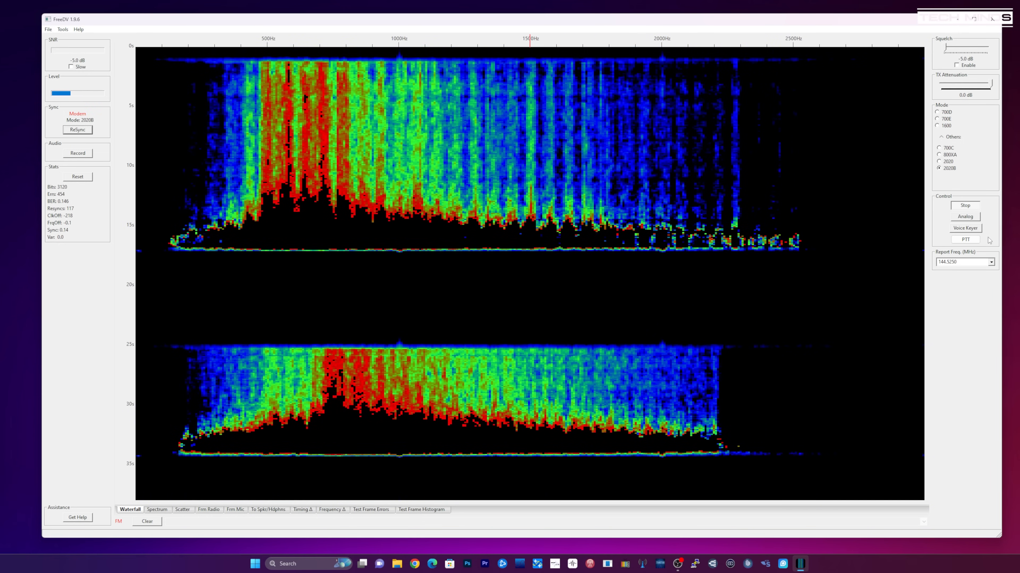
click(965, 240)
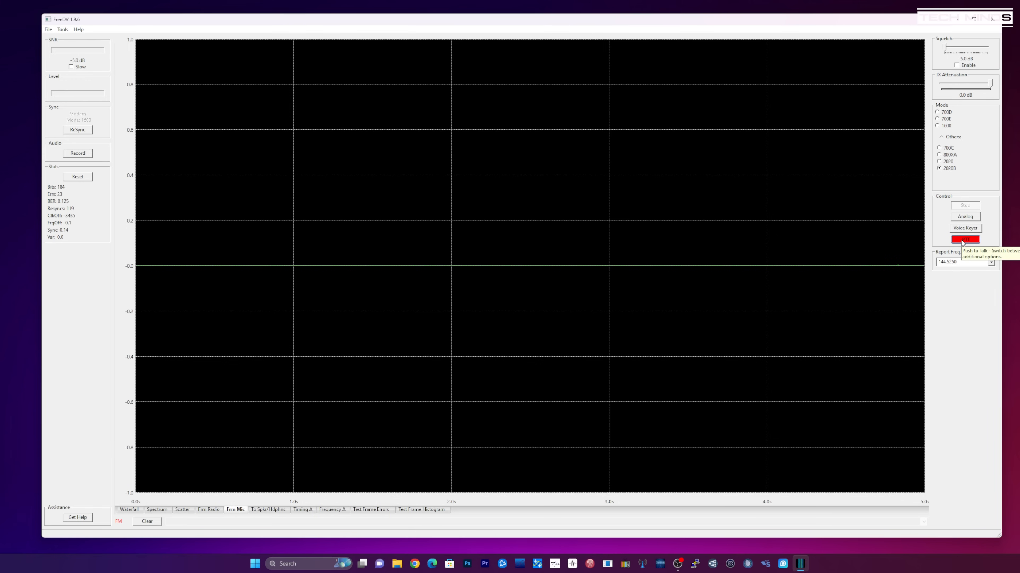